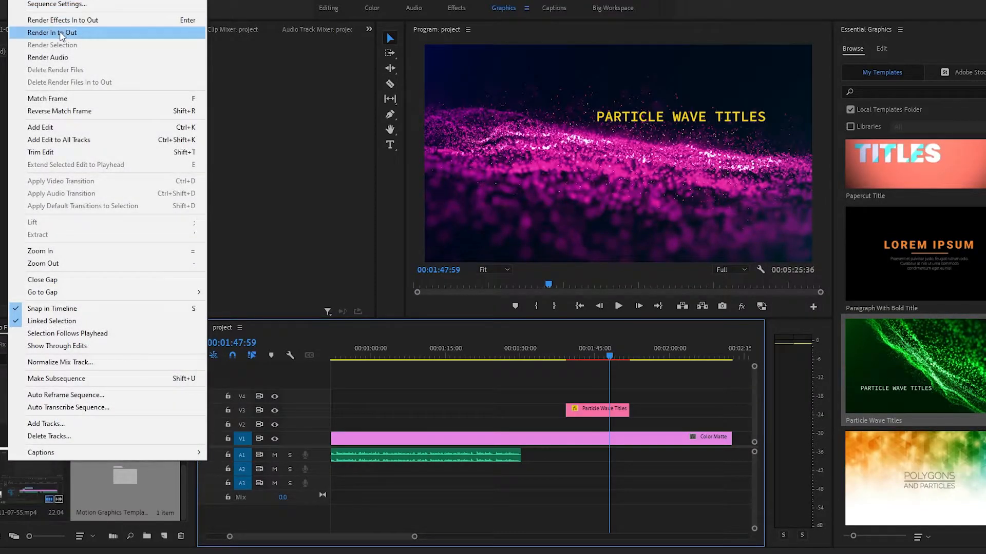
Render in-to-out previews of the Color Matte sequence with Sequence > Render In to Out
click(52, 31)
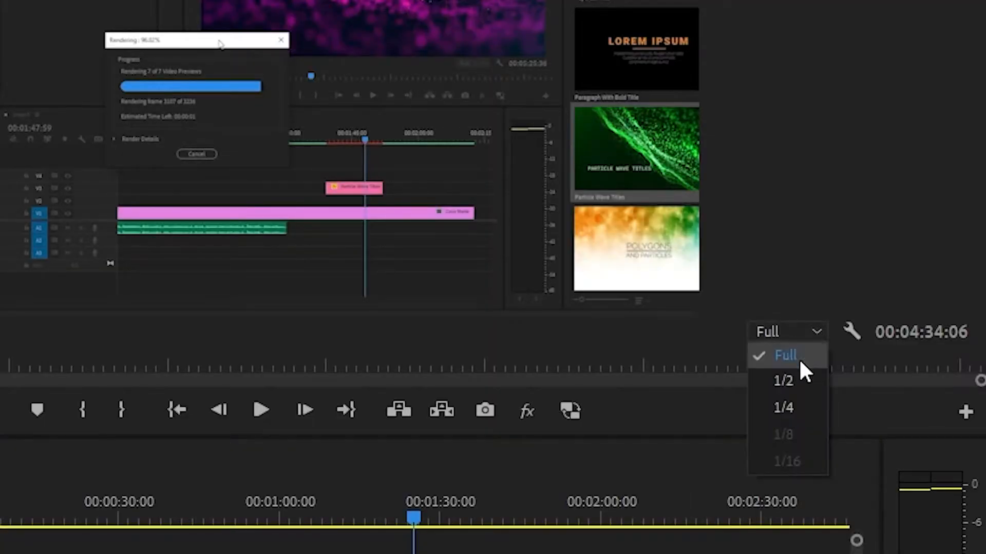
Set Program Monitor playback resolution to 1/4 and toggle High Quality Playback
click(782, 380)
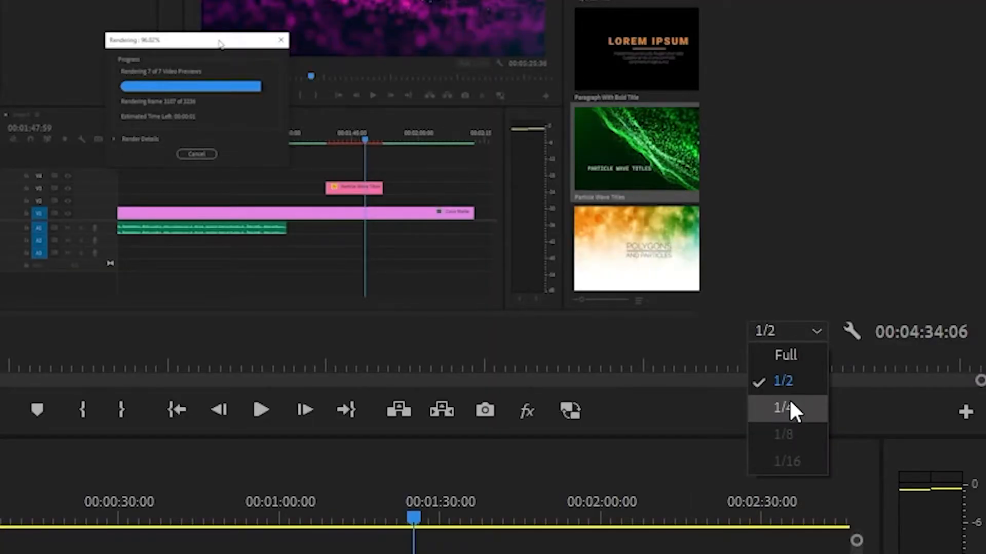
click(782, 407)
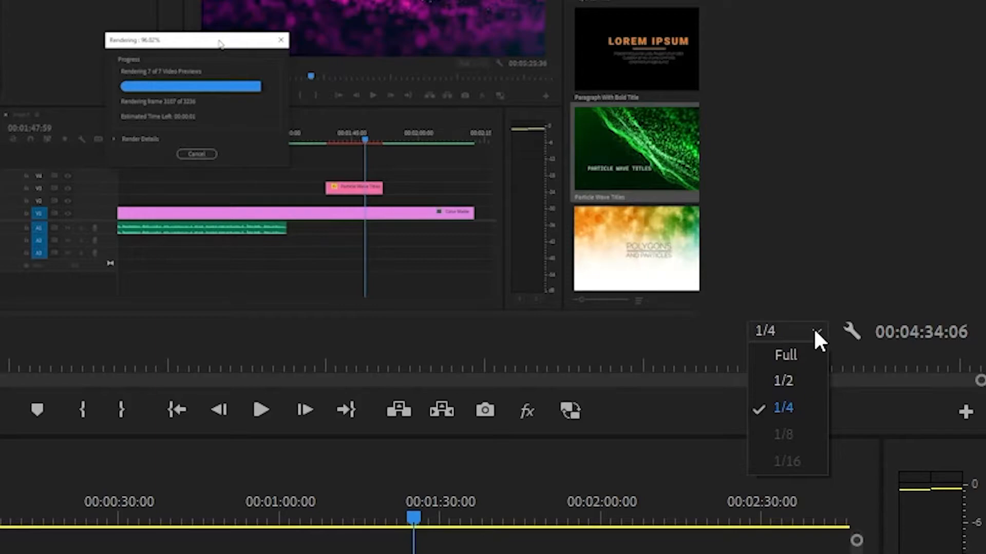
click(784, 356)
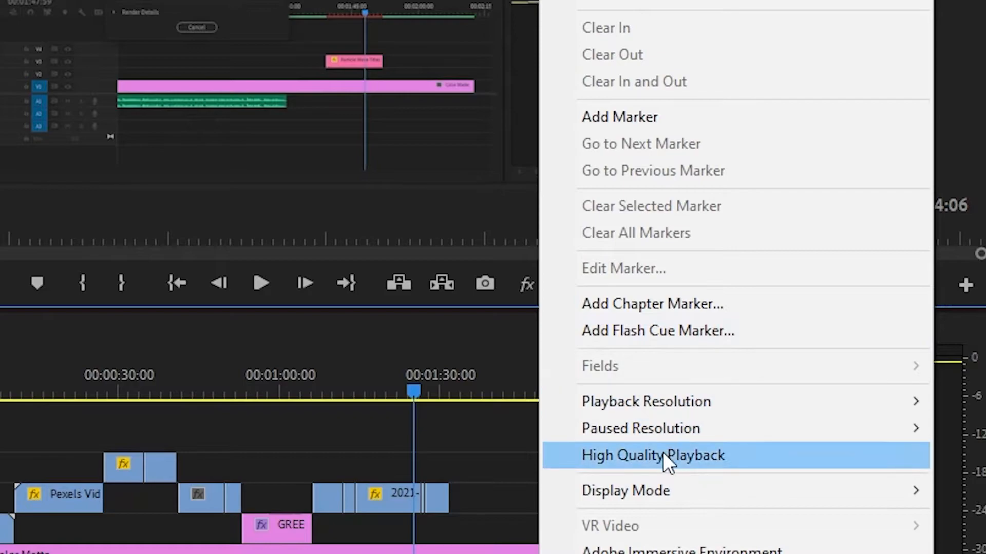
click(652, 455)
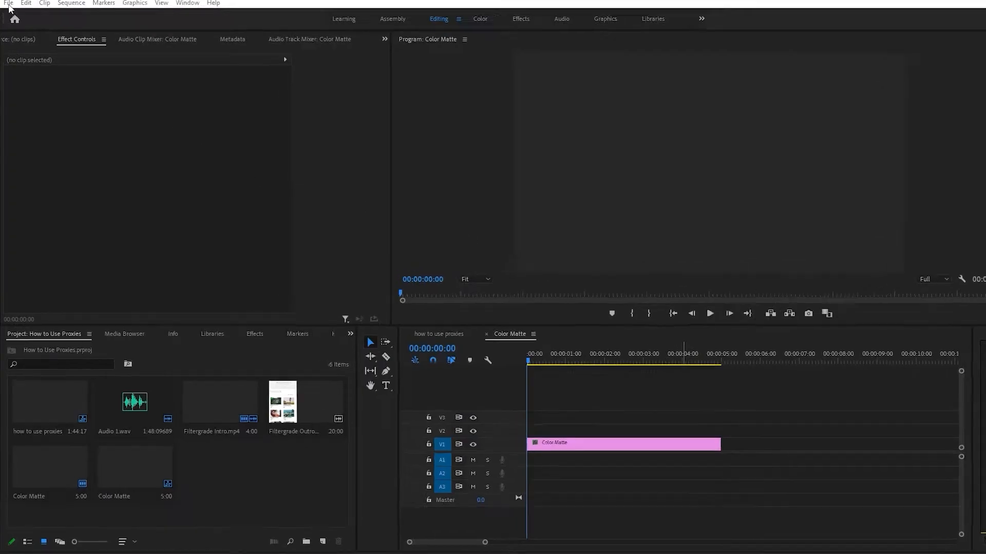
Enable Ingest in Project Settings with the Create Proxies action
click(9, 3)
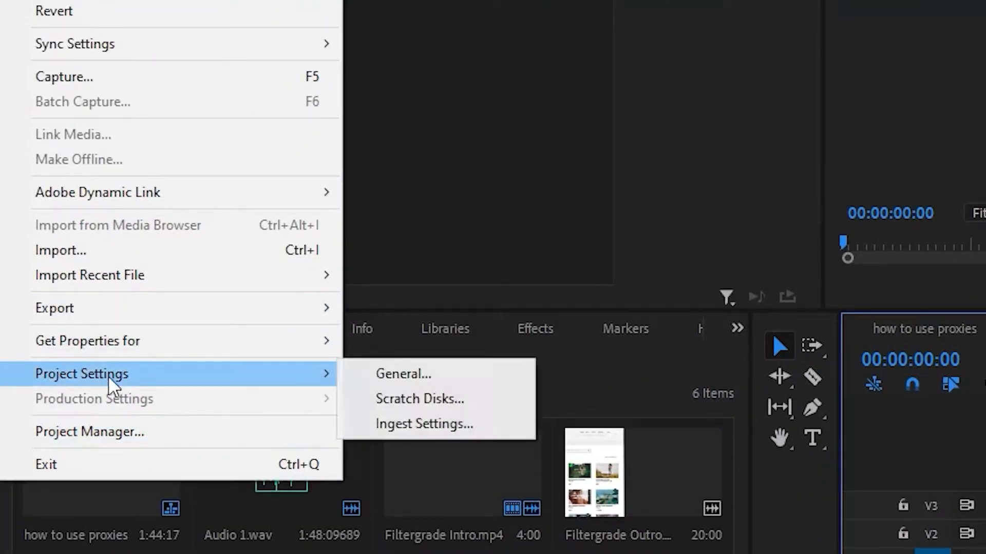
click(424, 423)
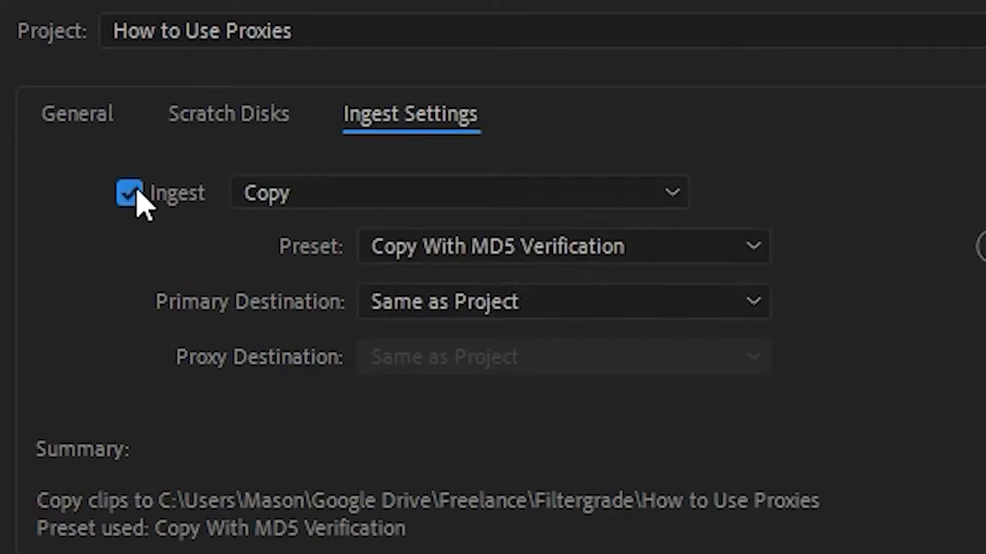
click(456, 193)
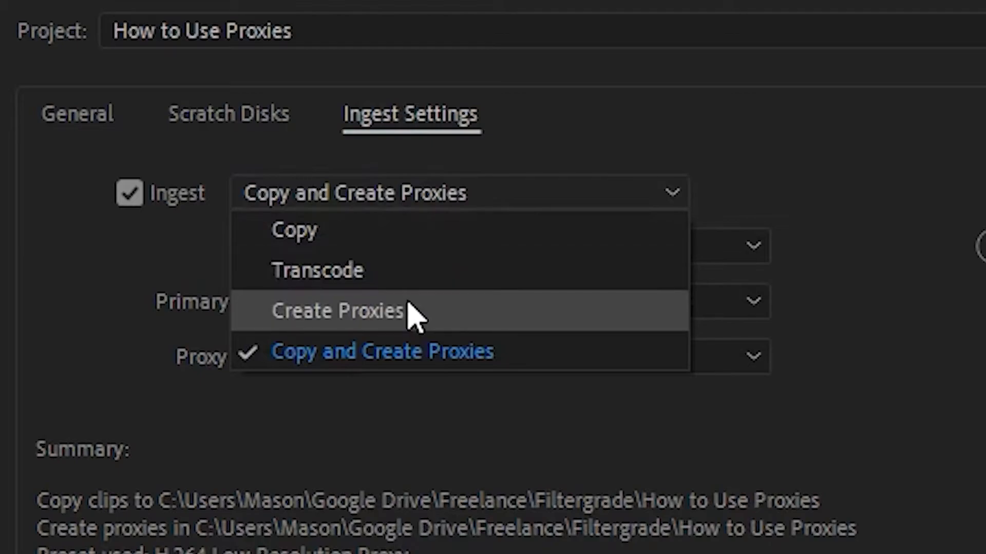
click(337, 311)
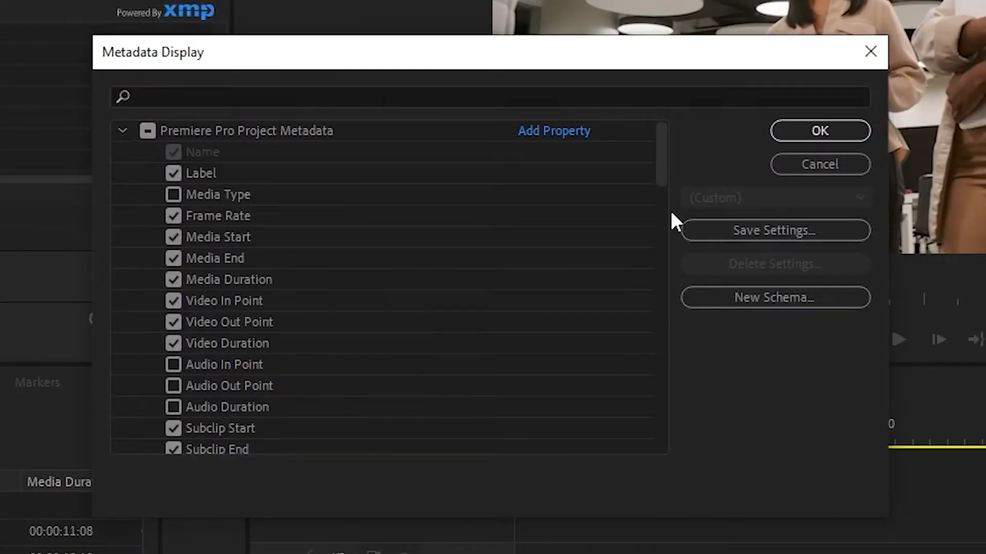
Show proxy path metadata, add the Toggle Proxies button, and switch proxies on
scroll(down, 3)
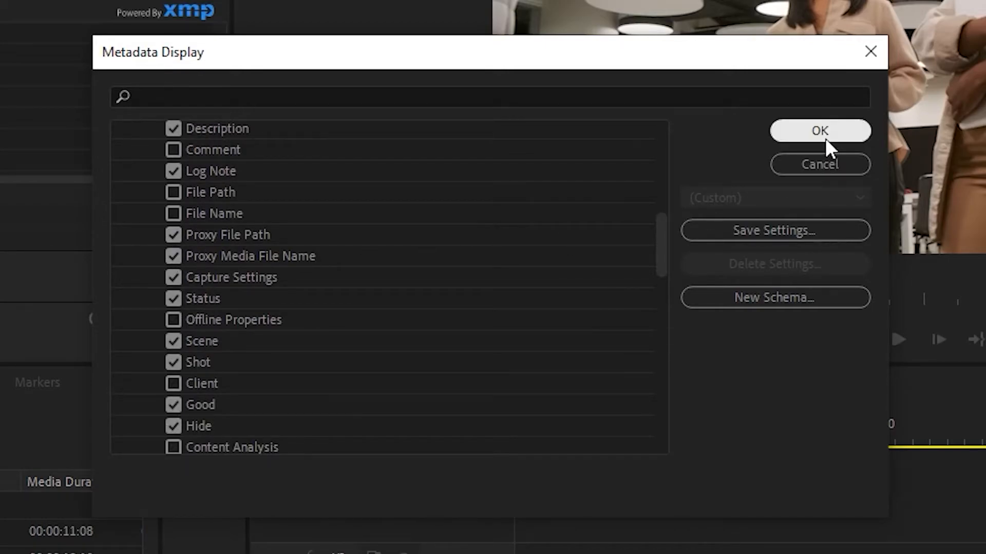
click(819, 131)
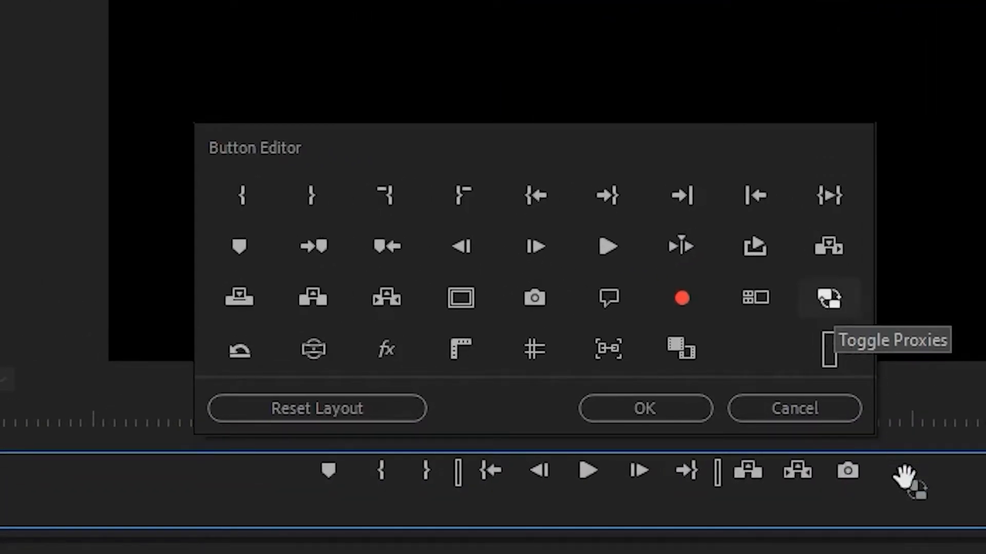
click(644, 408)
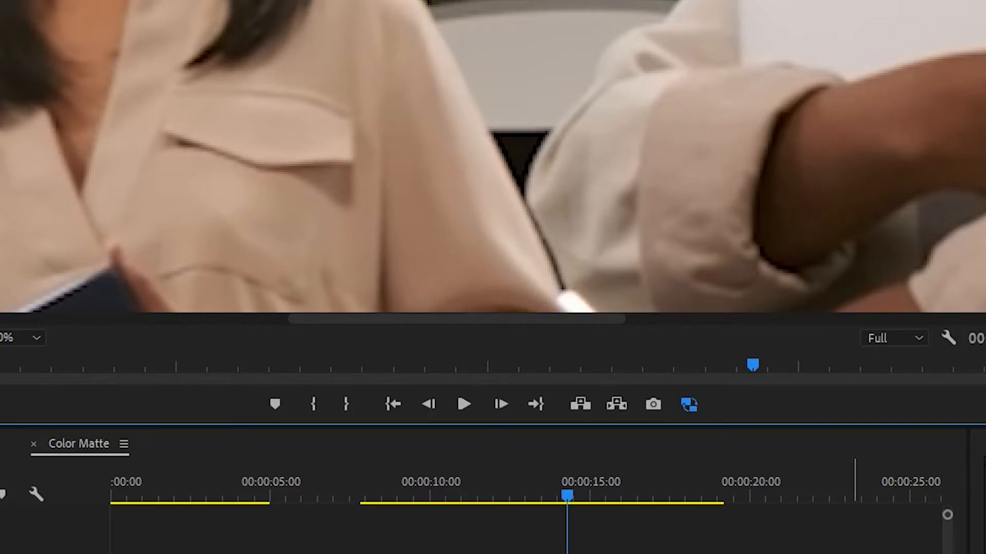
click(34, 7)
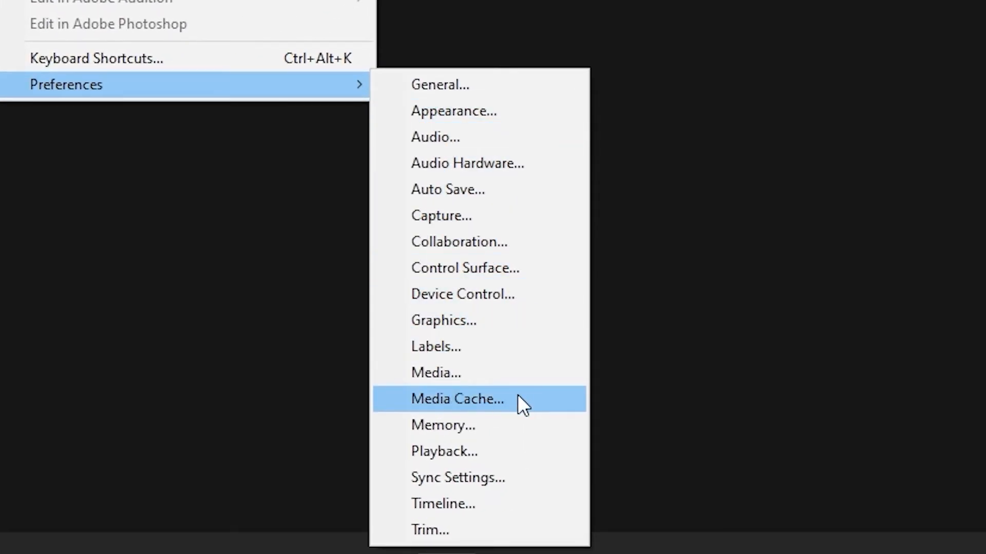
Delete all media cache files from Media Cache preferences and confirm with OK
click(457, 399)
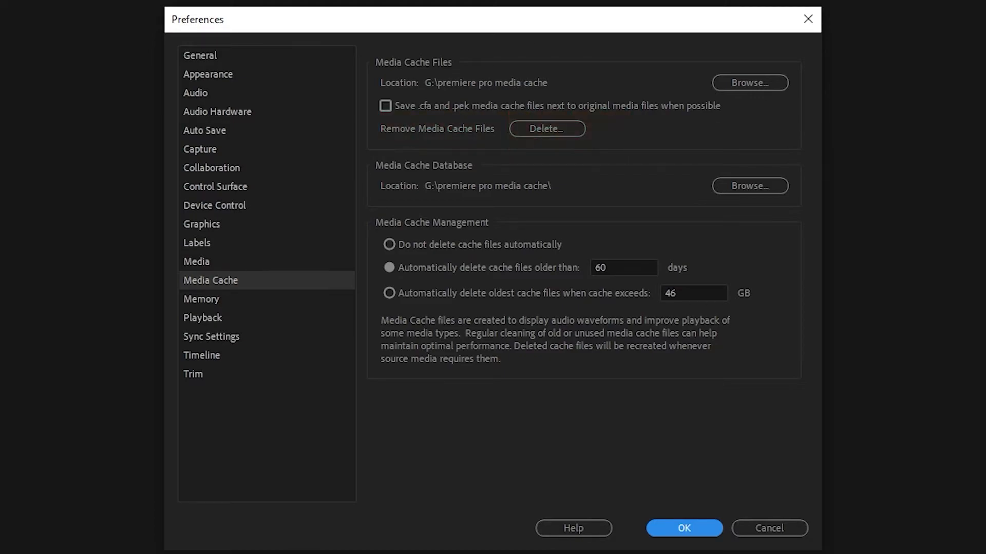
click(545, 128)
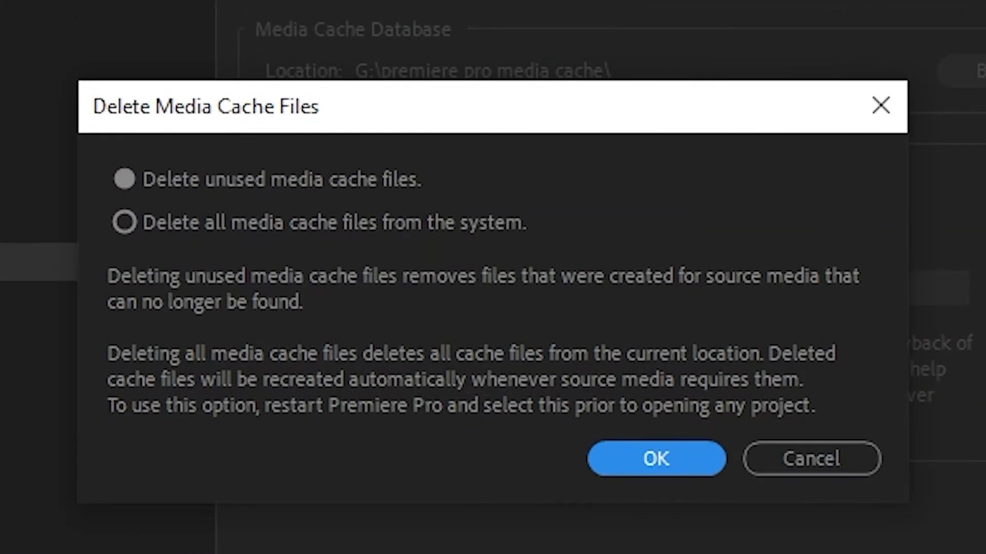
mouse_move(768, 175)
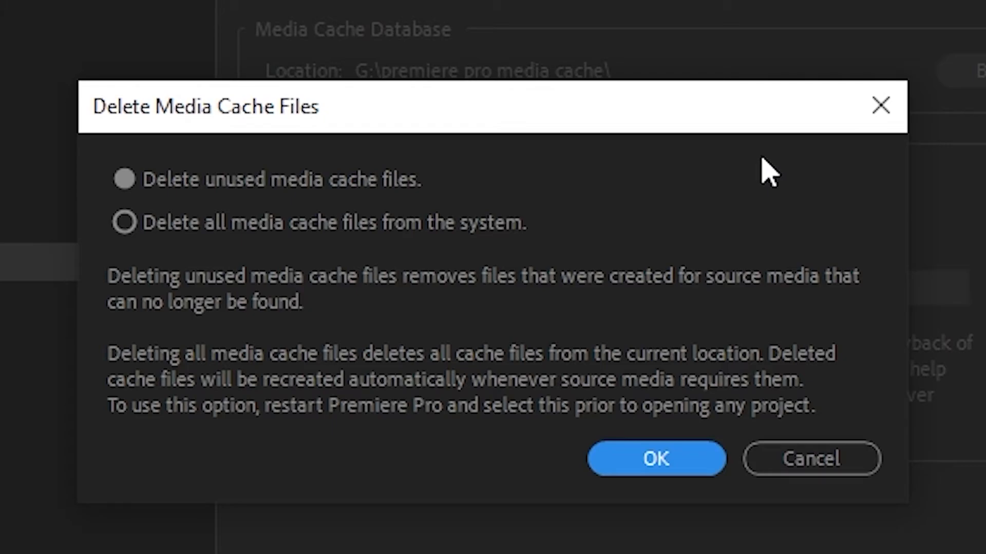
click(124, 222)
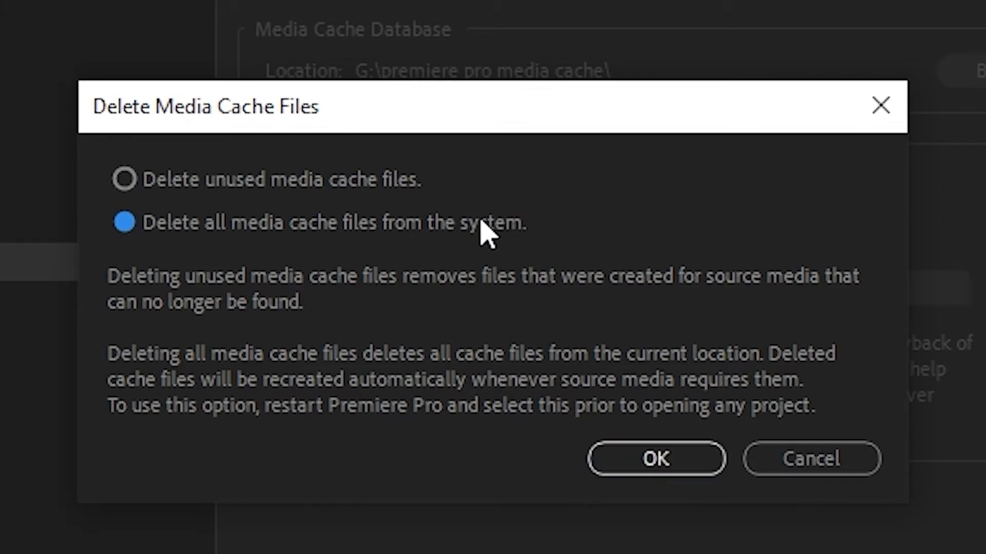
mouse_move(779, 229)
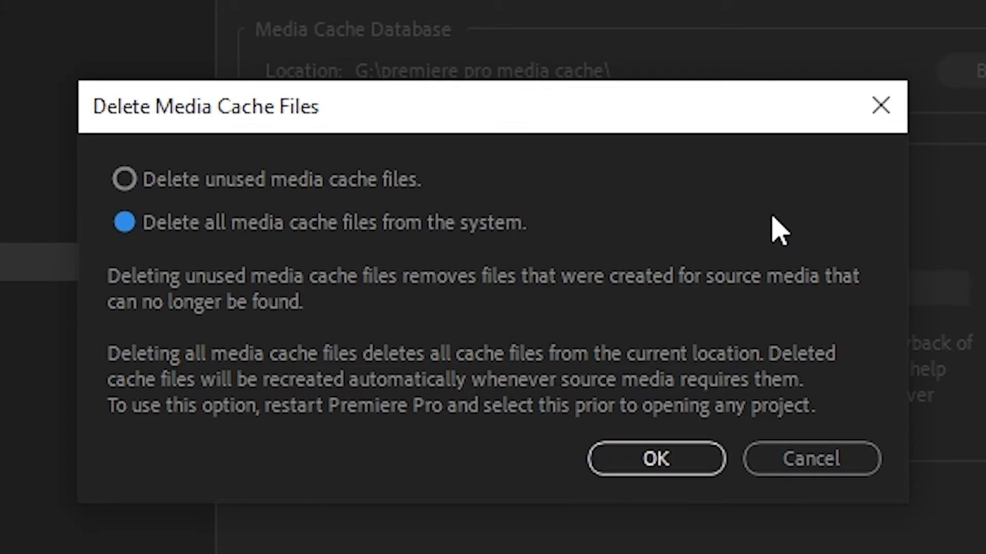
mouse_move(656, 459)
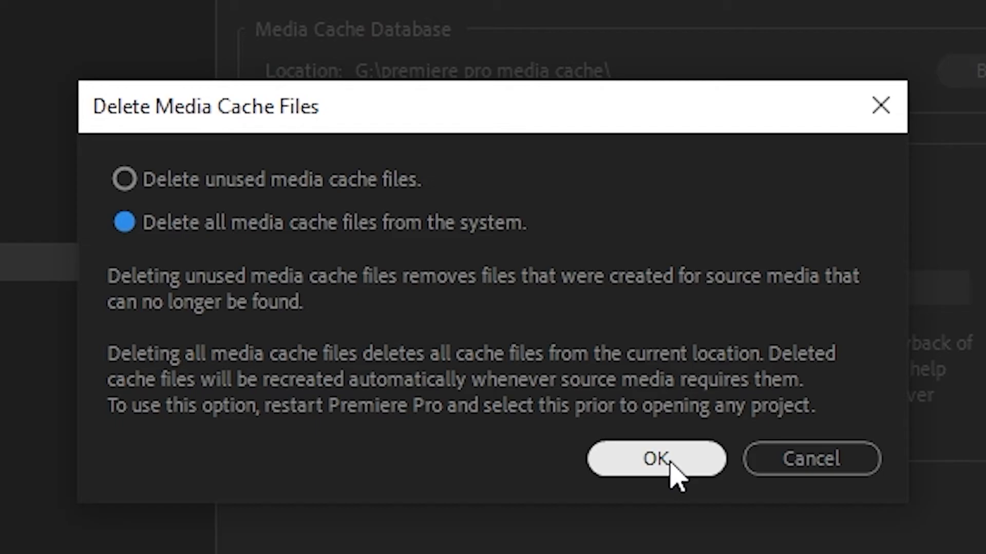
click(655, 459)
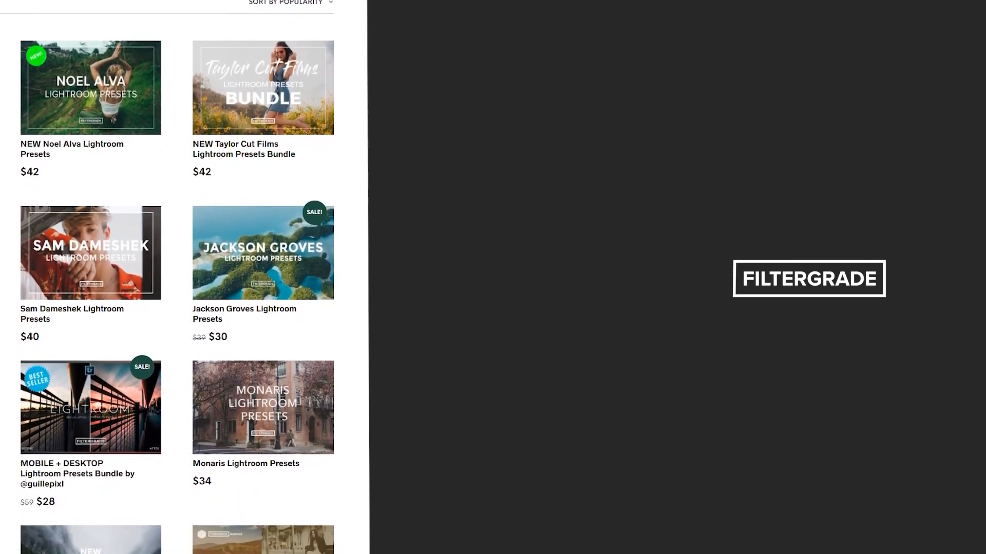
Scroll the FilterGrade catalog down to the David Erdelyi and Emmett Sparling presets
scroll(down, 3)
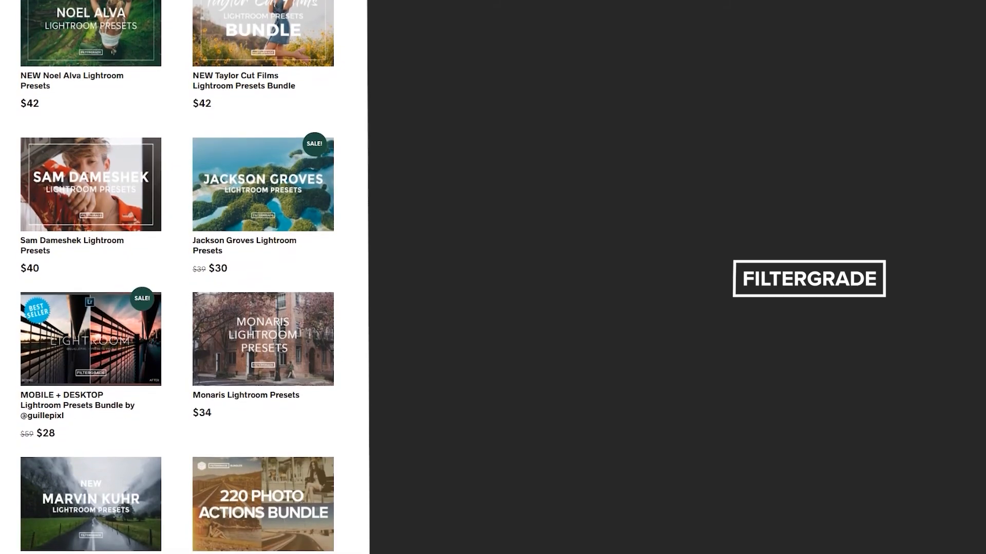
scroll(down, 3)
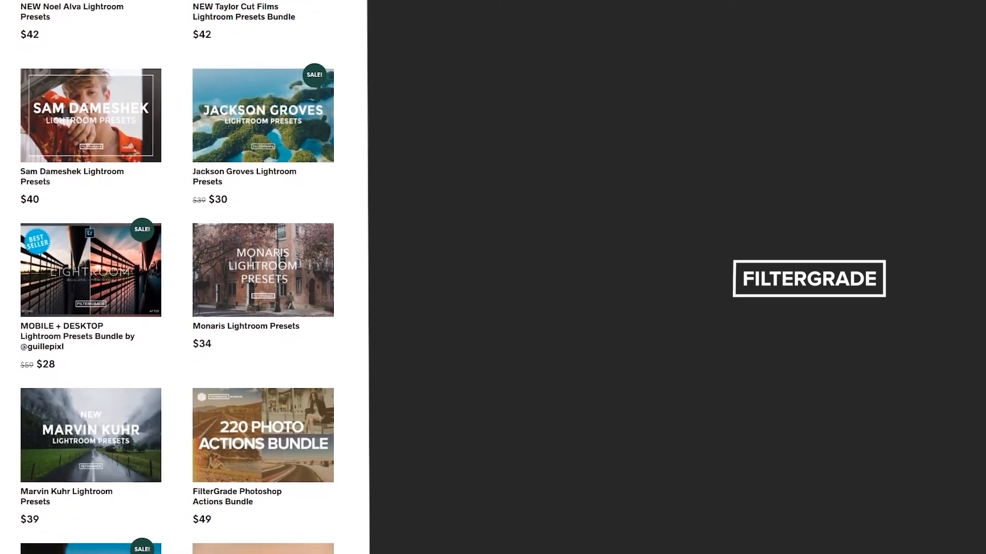
scroll(down, 3)
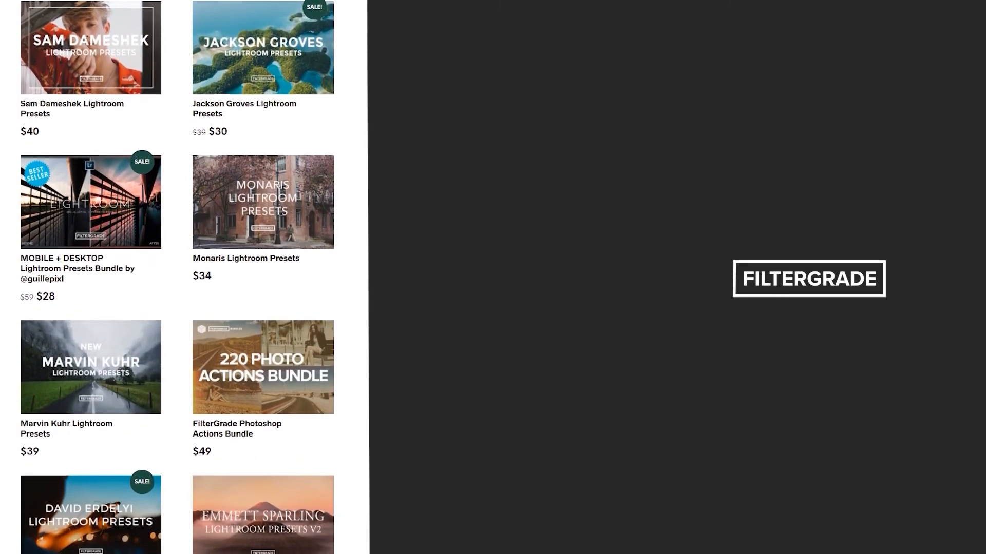
scroll(down, 3)
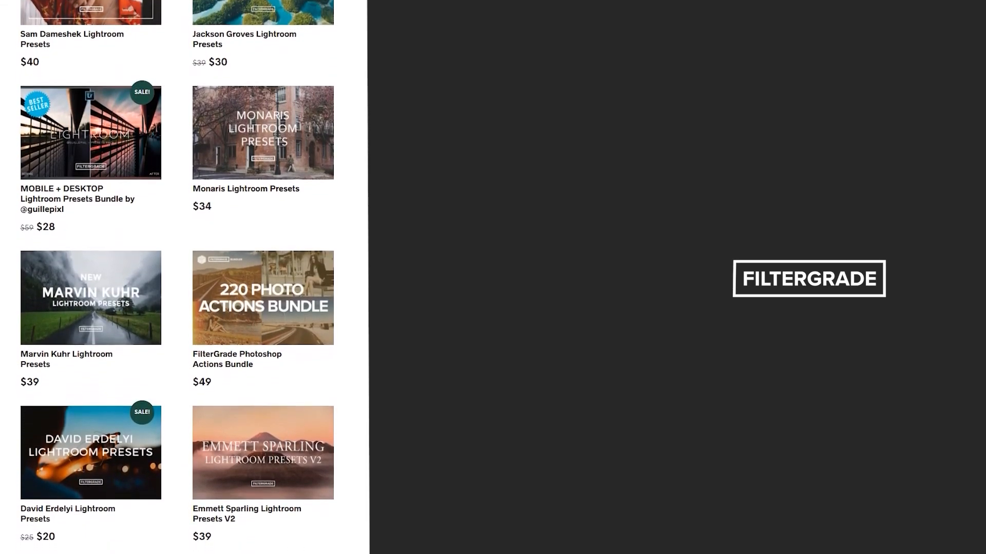